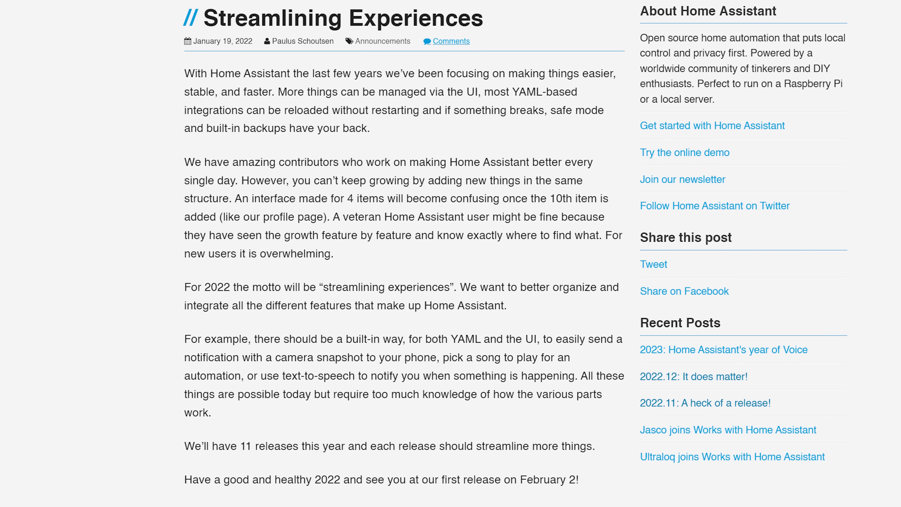
# Step: Scroll down the blog to the 2022.4 Groups! Groups! Groups! release post
pyautogui.scroll(-3)
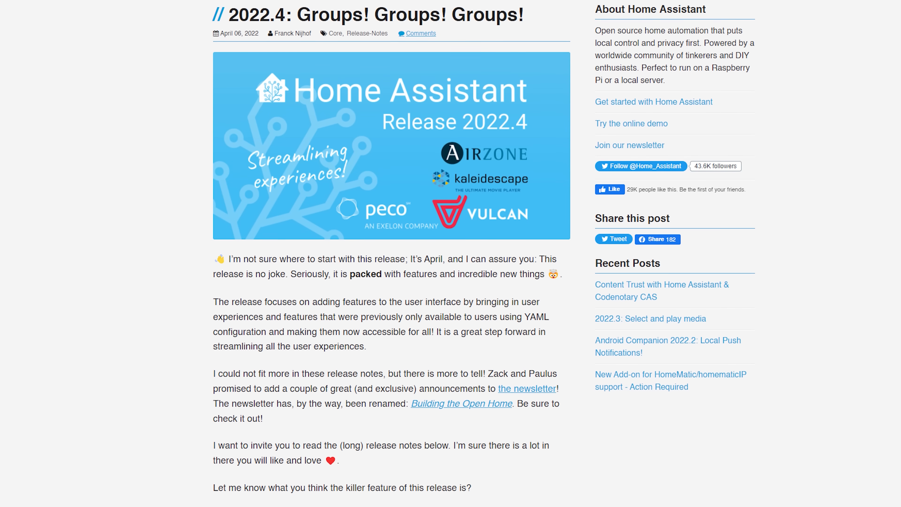
# Step: Start a new Light group helper and begin naming it Living Room Lights
pyautogui.scroll(-3)
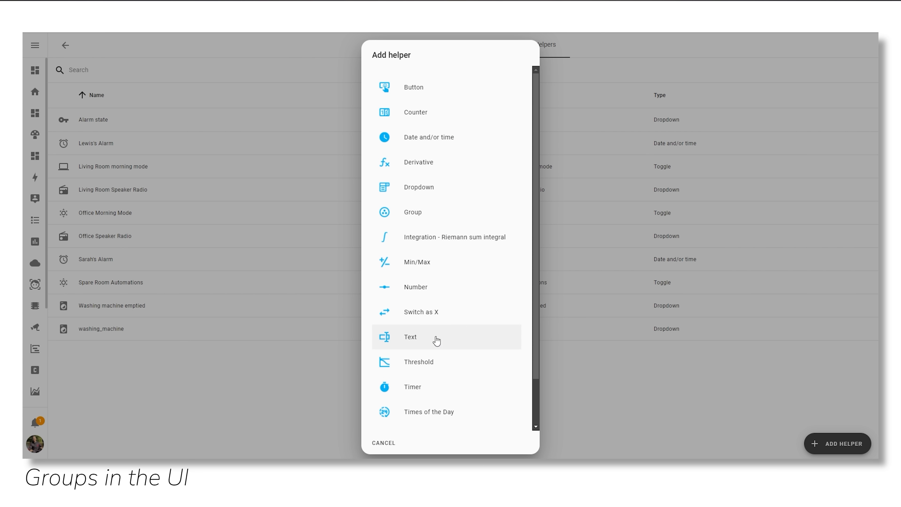
pyautogui.click(412, 212)
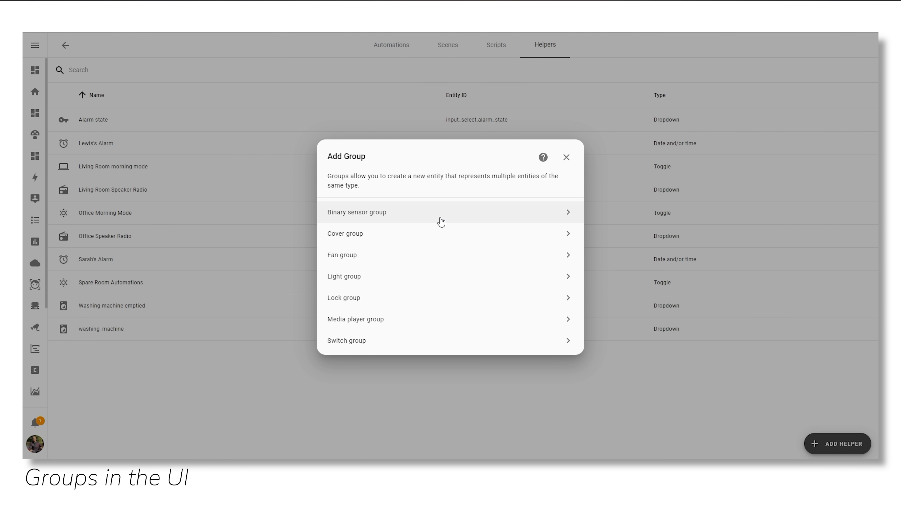
pyautogui.click(357, 212)
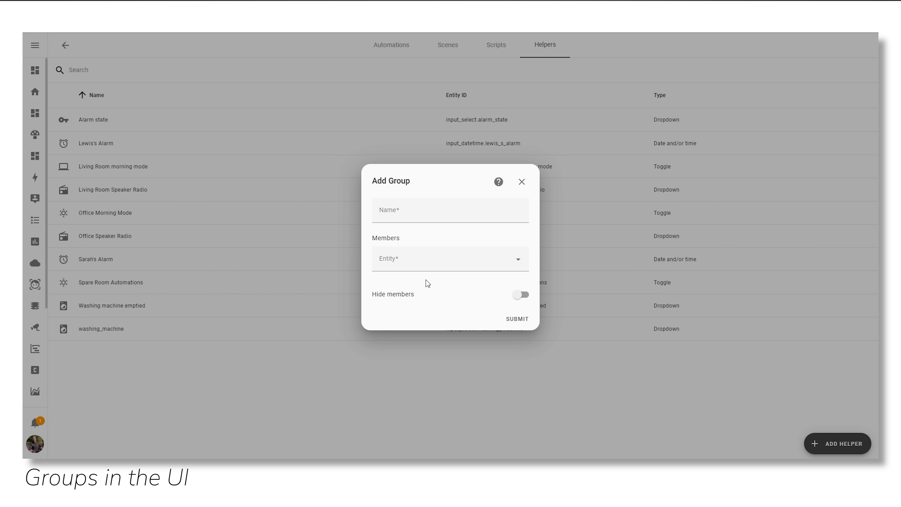
pyautogui.write('Liv')
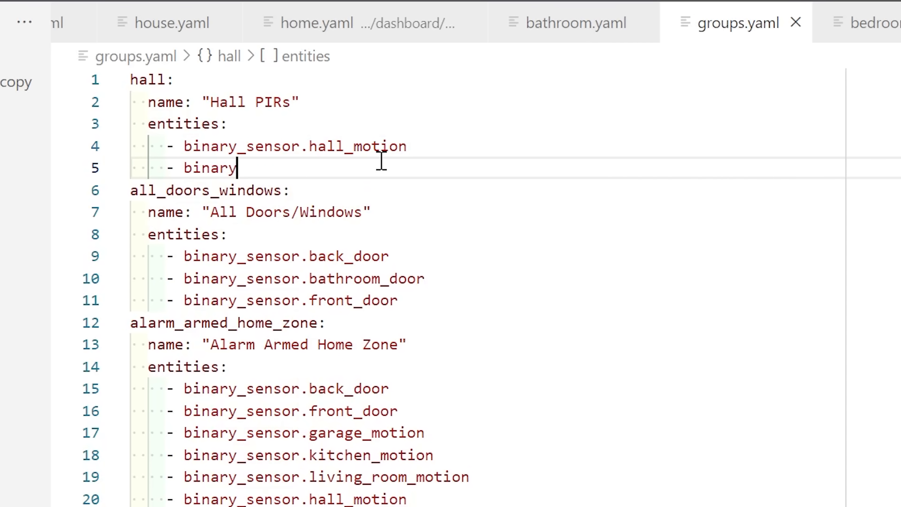
# Step: Search the Entity field and add a living room light as a group member
pyautogui.write('_sensor.')
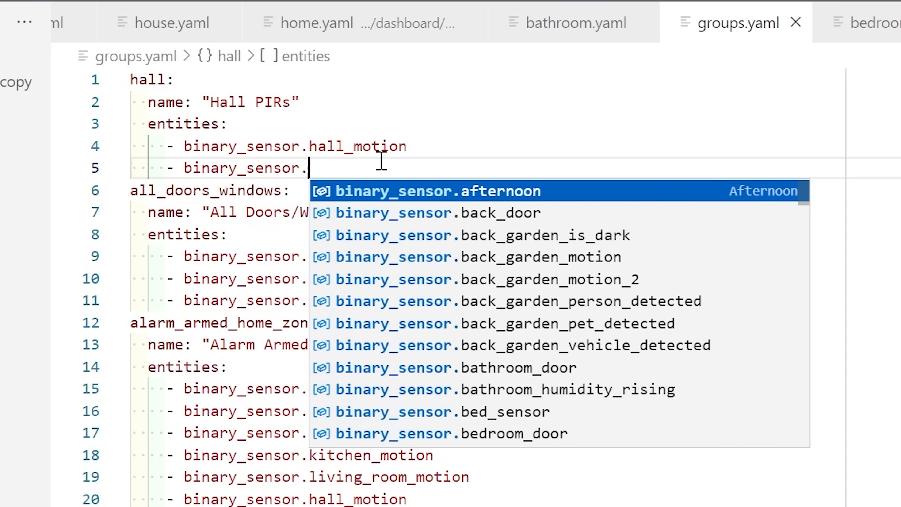
pyautogui.write('landing_motion')
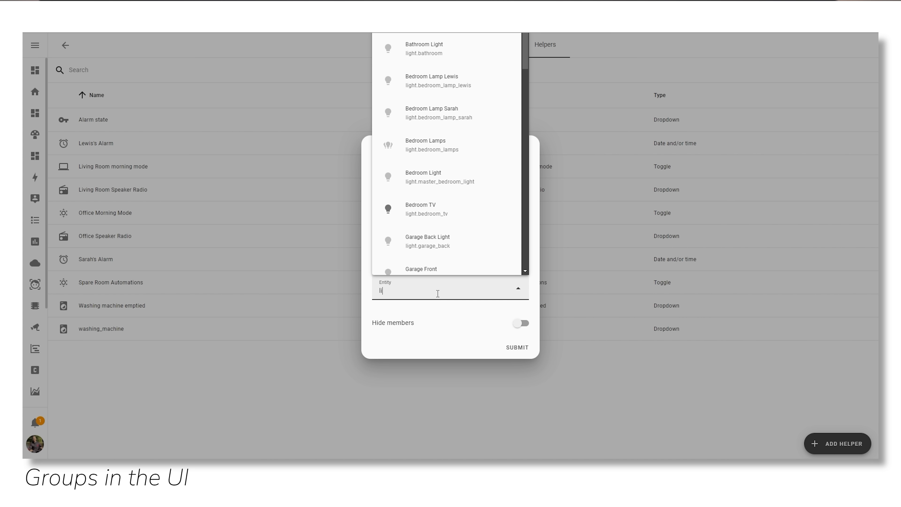
pyautogui.write('livingr')
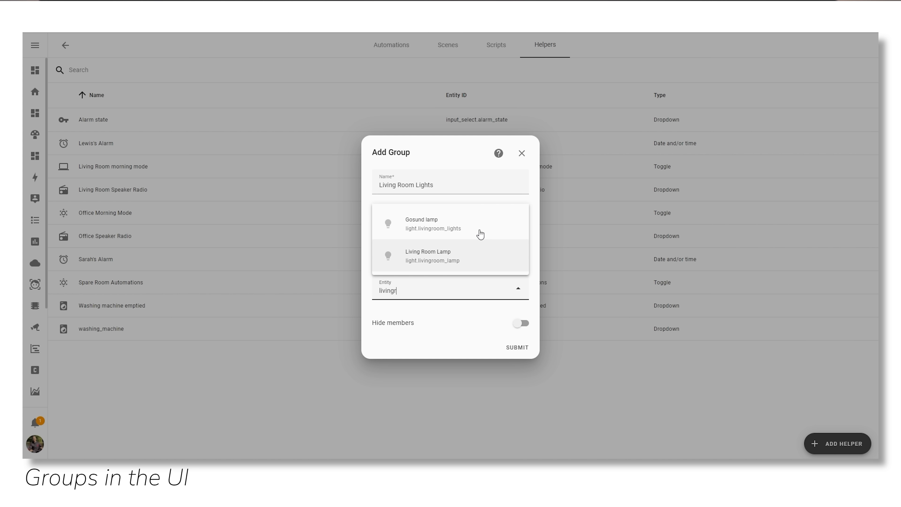
pyautogui.click(428, 256)
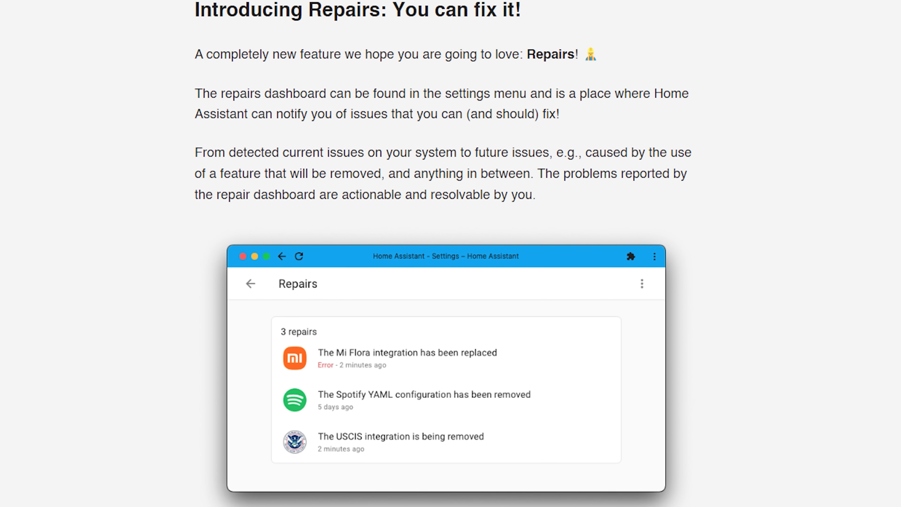
# Step: Open the Repairs list and inspect the Spotify YAML configuration repair
pyautogui.scroll(-3)
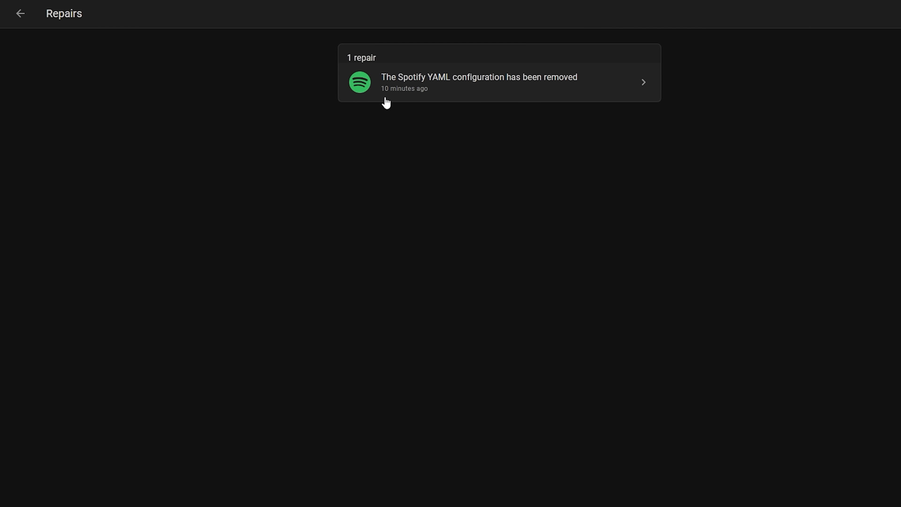
pyautogui.click(479, 82)
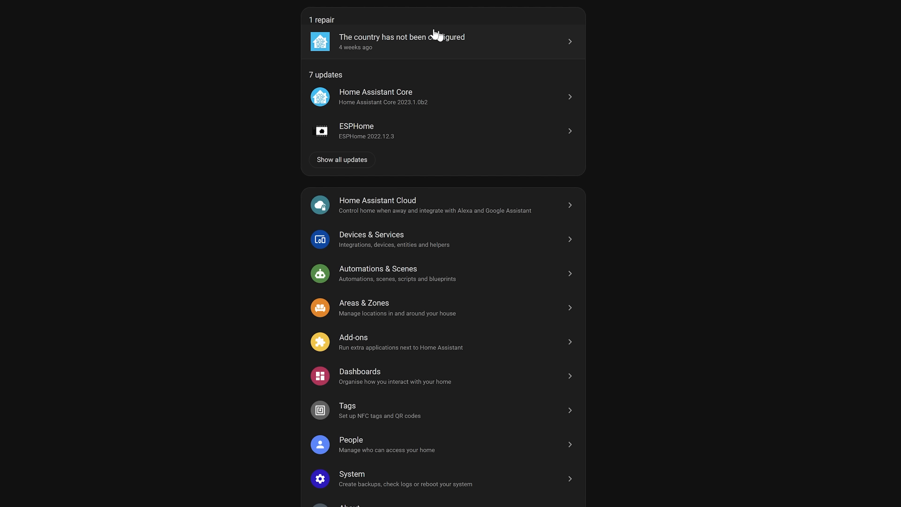
# Step: Follow the country repair to general settings, set Country to United Kingdom and update
pyautogui.click(402, 41)
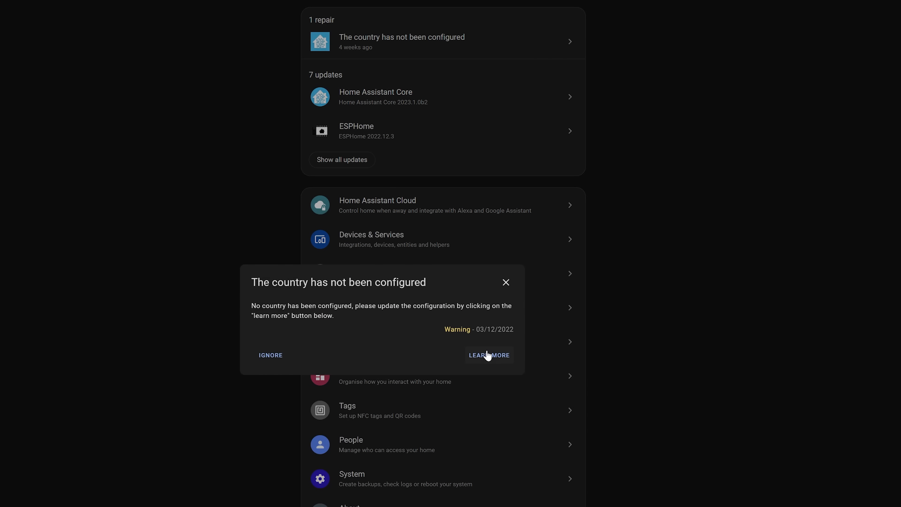
pyautogui.click(488, 355)
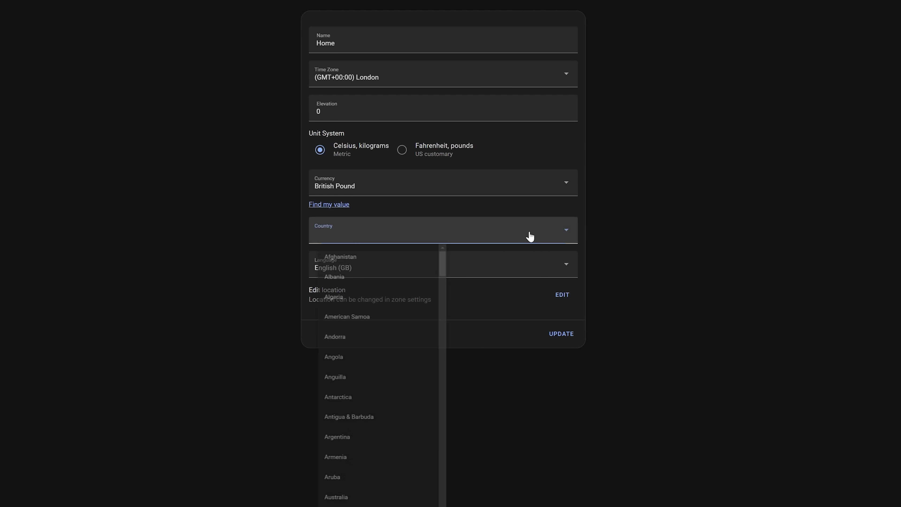
pyautogui.scroll(-3)
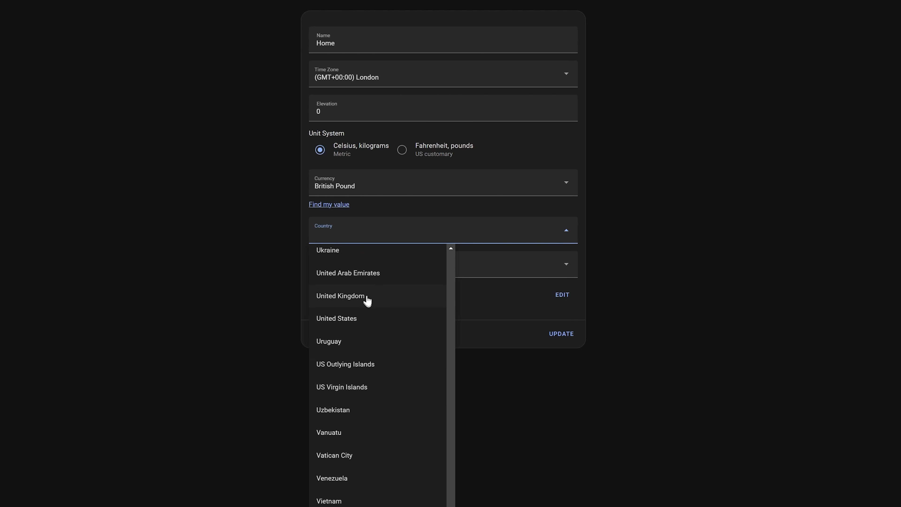
pyautogui.click(341, 295)
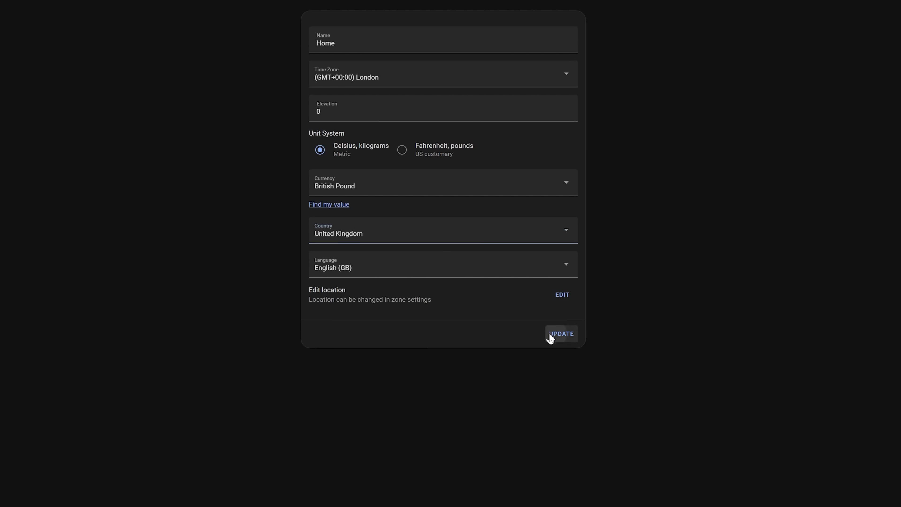
pyautogui.click(561, 334)
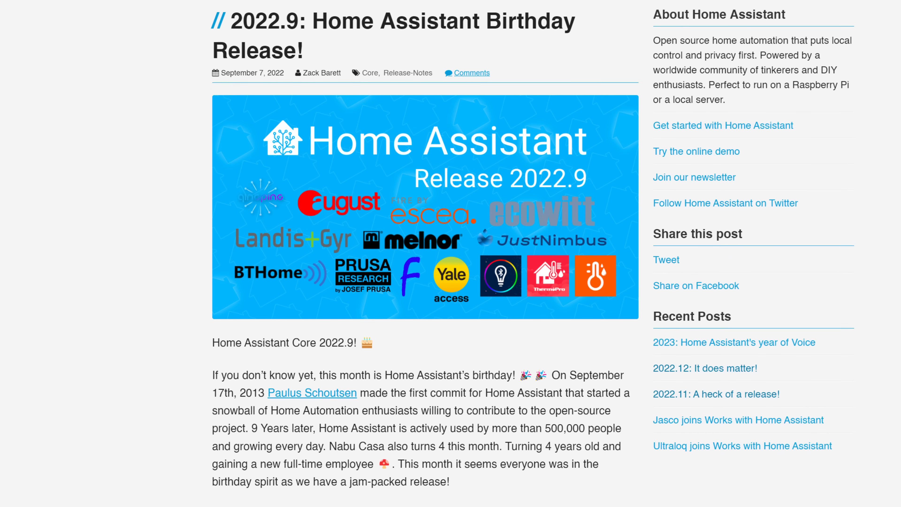
# Step: Open the Zigbee Home Automation configuration and review its Network Settings with backup and radio migration
pyautogui.scroll(-3)
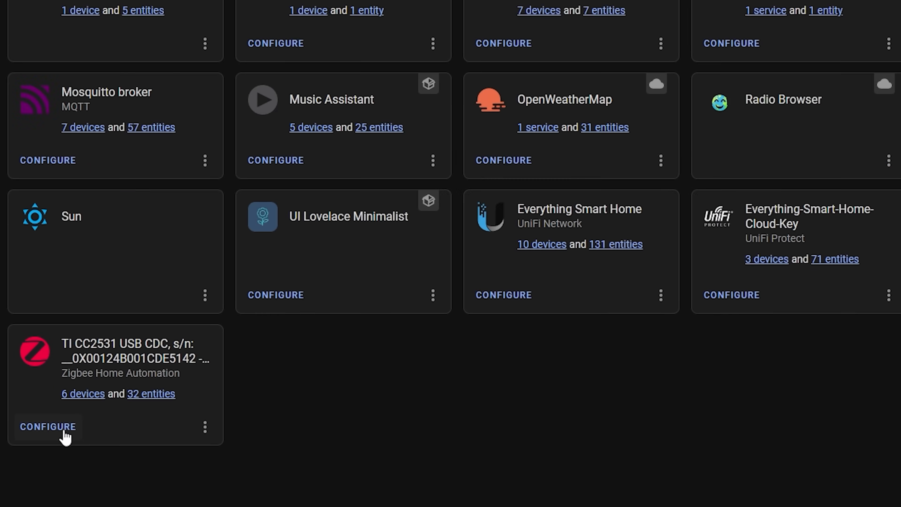
pyautogui.click(48, 427)
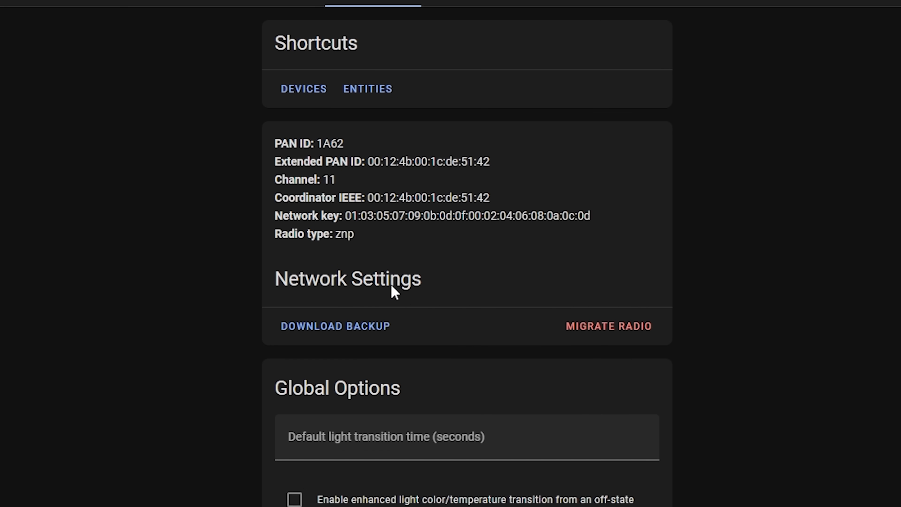
pyautogui.moveTo(581, 308)
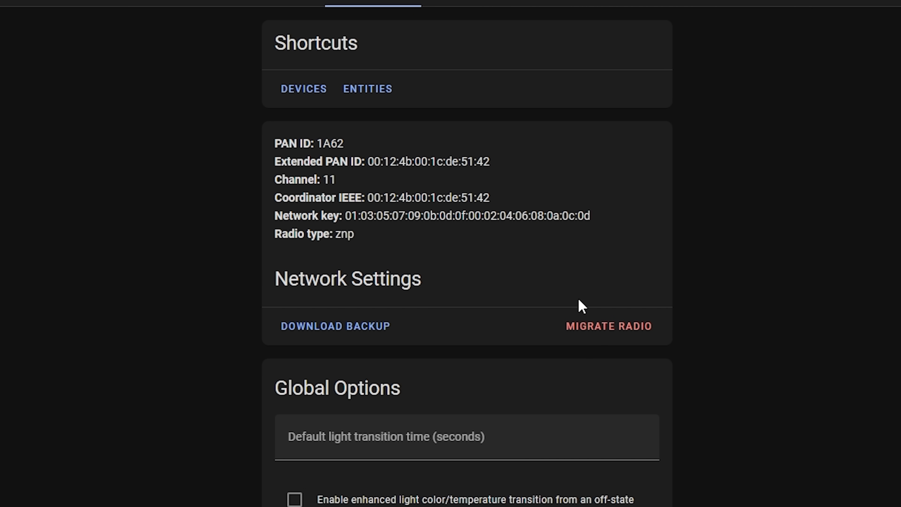
pyautogui.click(335, 326)
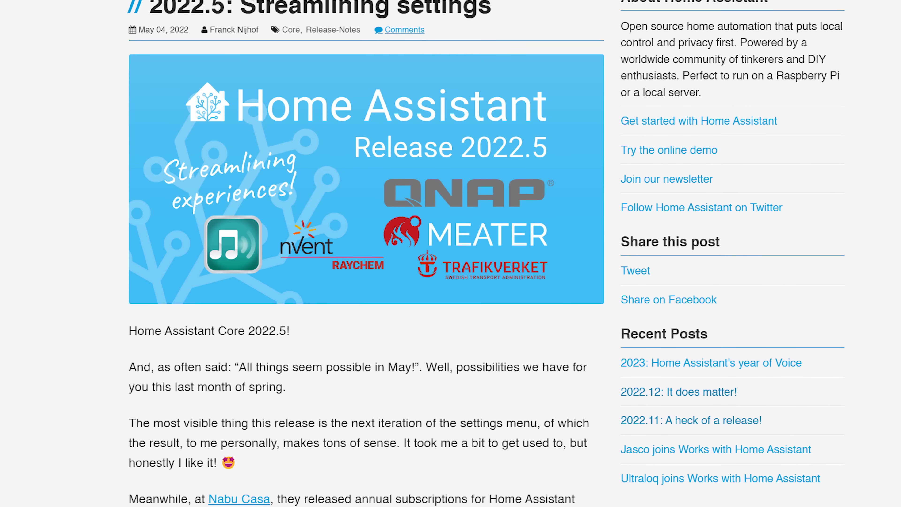
# Step: Add an If-then action with a Numeric state condition for Kitchen Light Level above 20
pyautogui.scroll(-3)
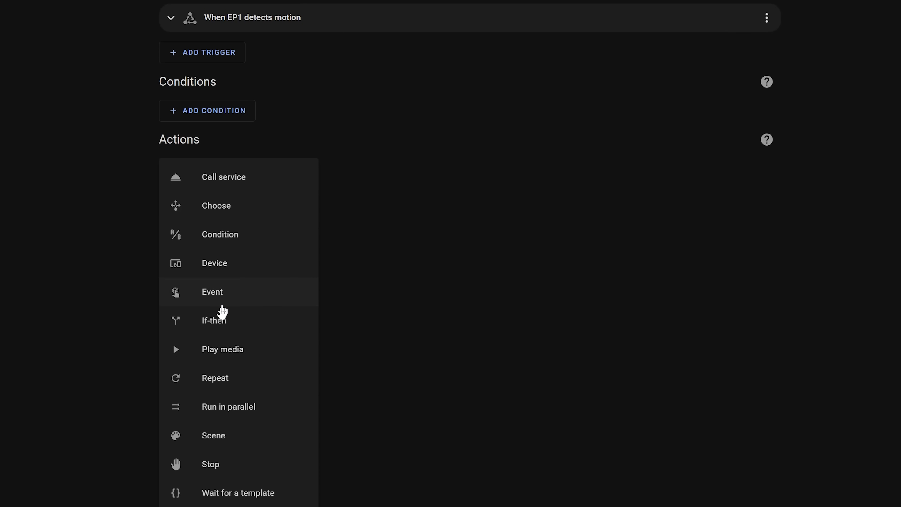
pyautogui.click(214, 320)
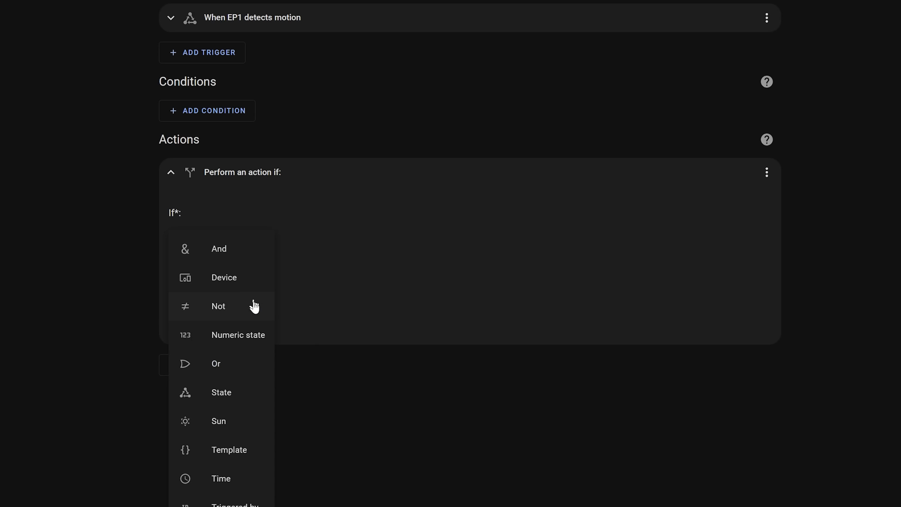
pyautogui.click(238, 335)
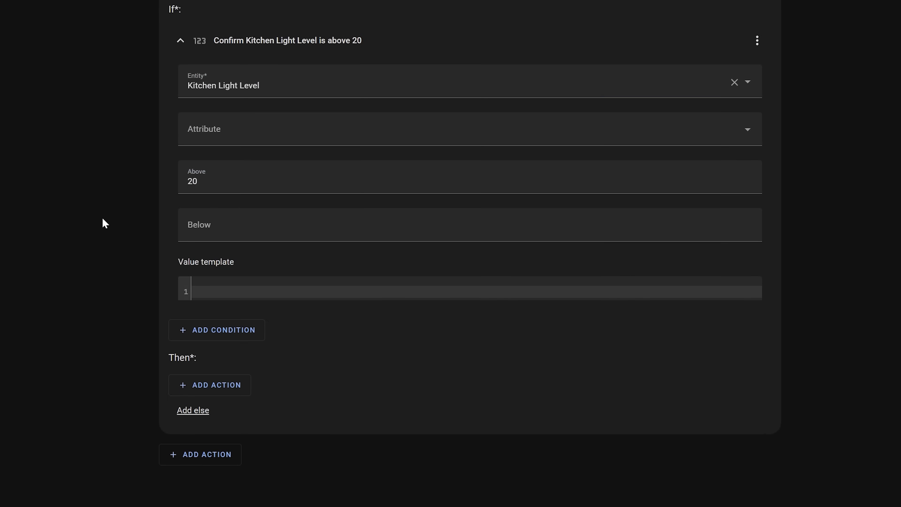
# Step: Add a Then action calling the Light: Turn on service
pyautogui.click(210, 385)
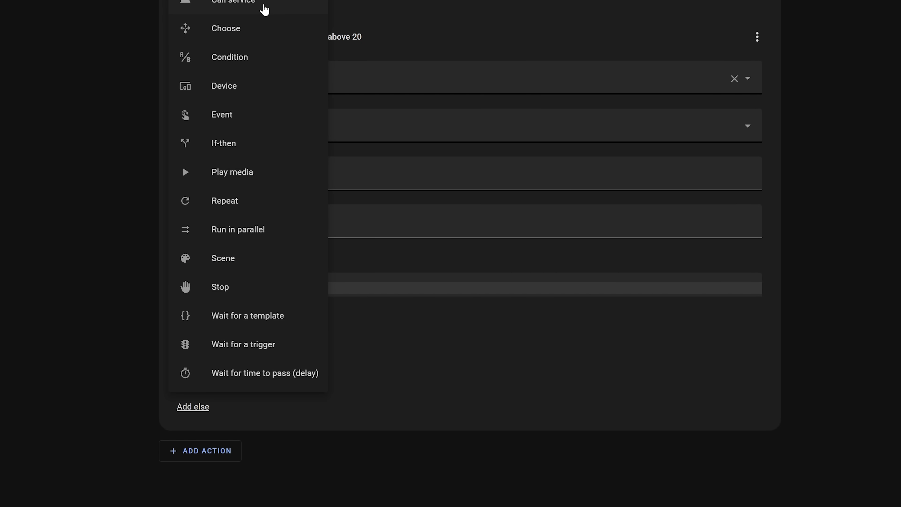
pyautogui.click(233, 2)
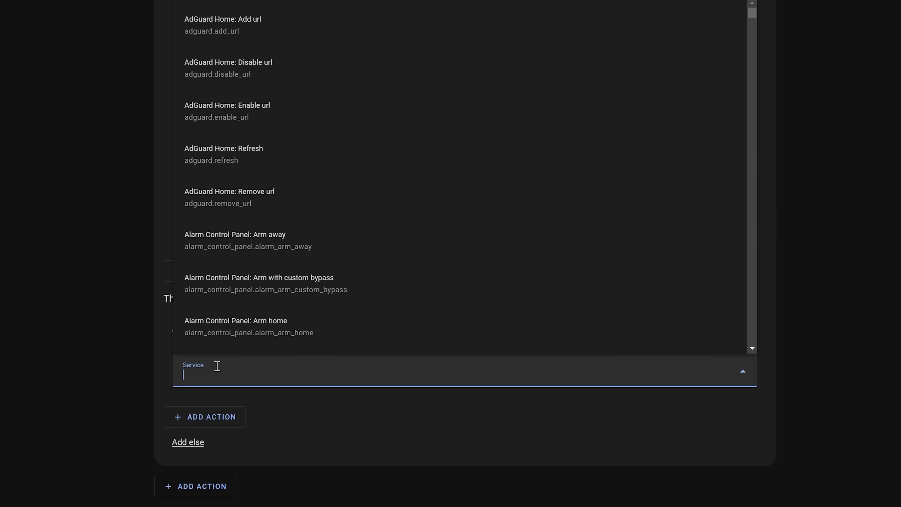
pyautogui.write('light.turn')
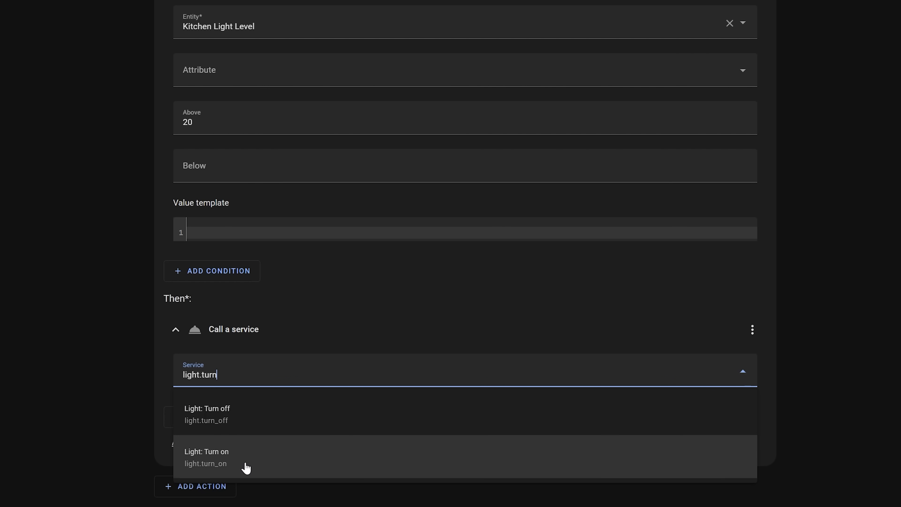
pyautogui.click(208, 413)
pyautogui.write('kitchen')
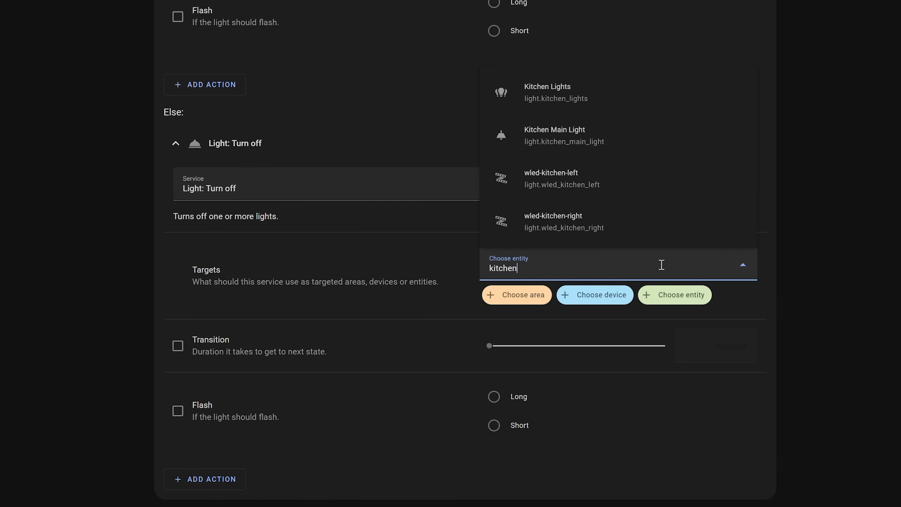
# Step: Target a kitchen light entity for the Else branch's Light: Turn off call
pyautogui.click(554, 135)
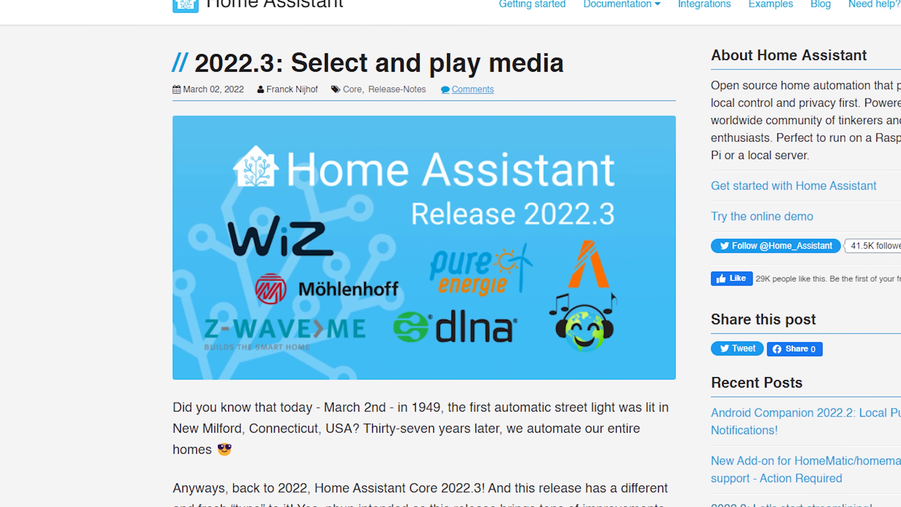
# Step: Scroll the 2022.3 release post down to the Media Selector and Play media action section
pyautogui.scroll(-3)
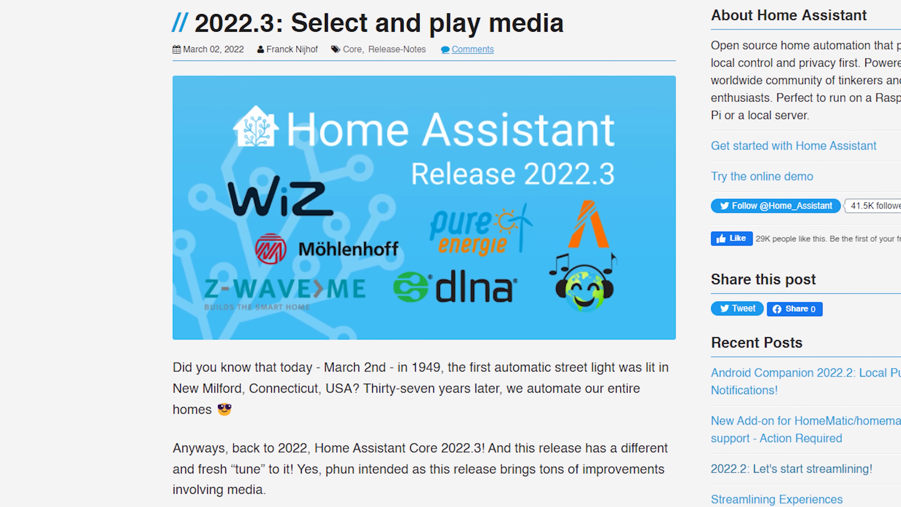
pyautogui.scroll(-3)
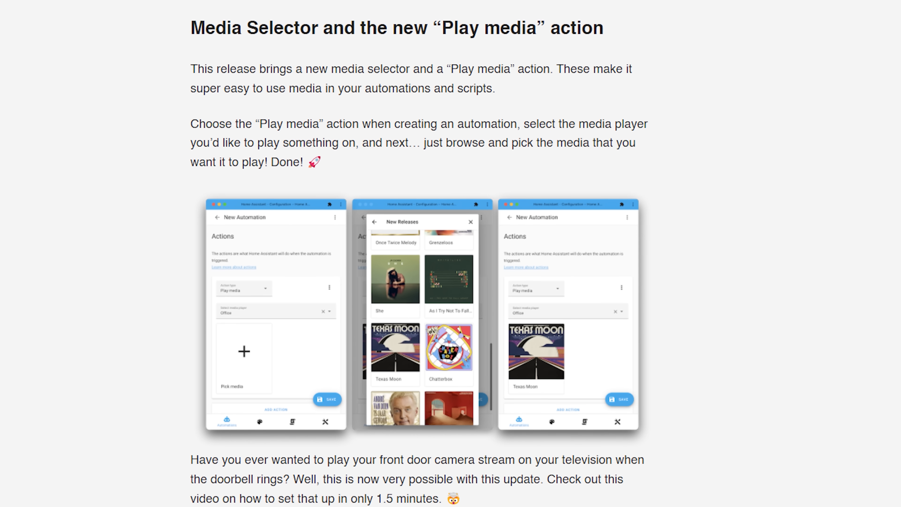
pyautogui.scroll(-3)
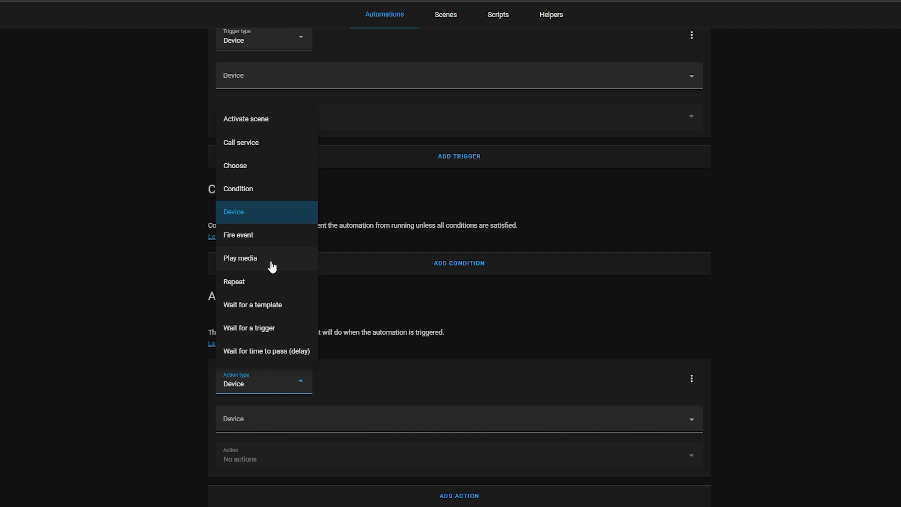
# Step: Add a Play media action sending the Back garden High camera stream to Office display
pyautogui.click(240, 258)
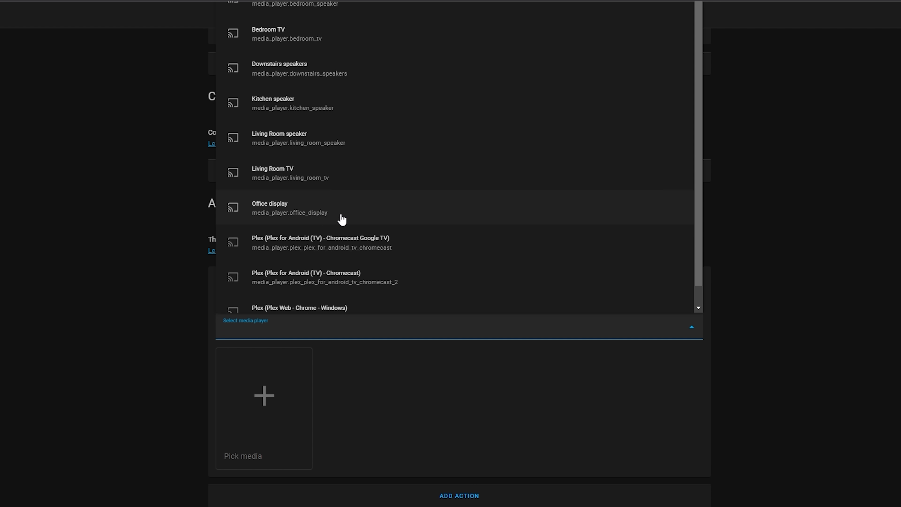
pyautogui.click(289, 208)
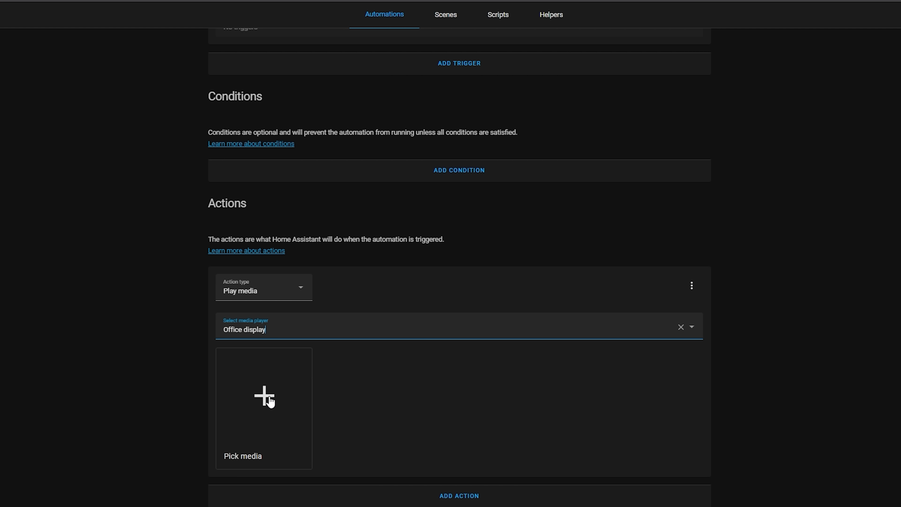
pyautogui.click(263, 397)
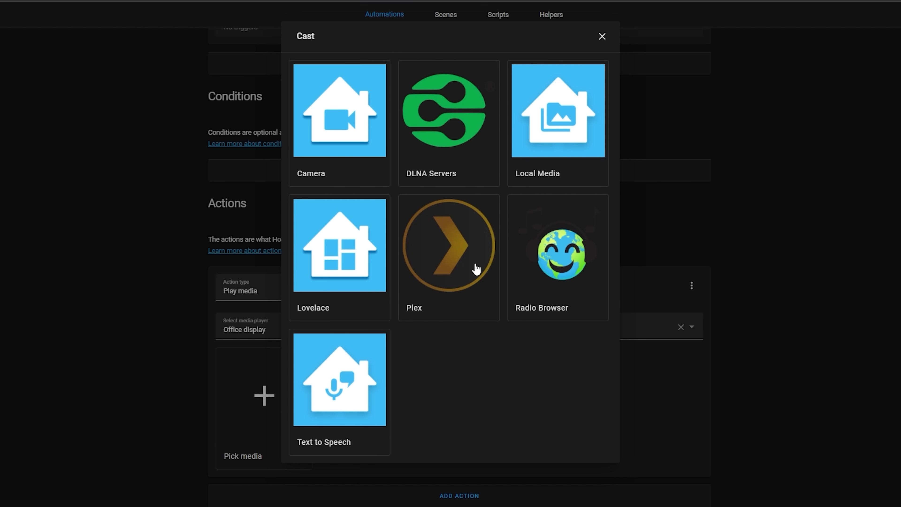
pyautogui.moveTo(379, 138)
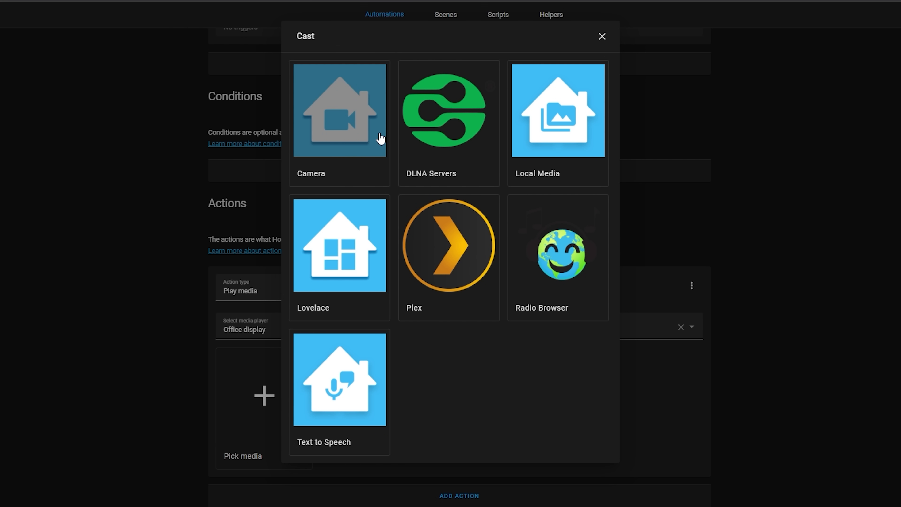
pyautogui.click(602, 35)
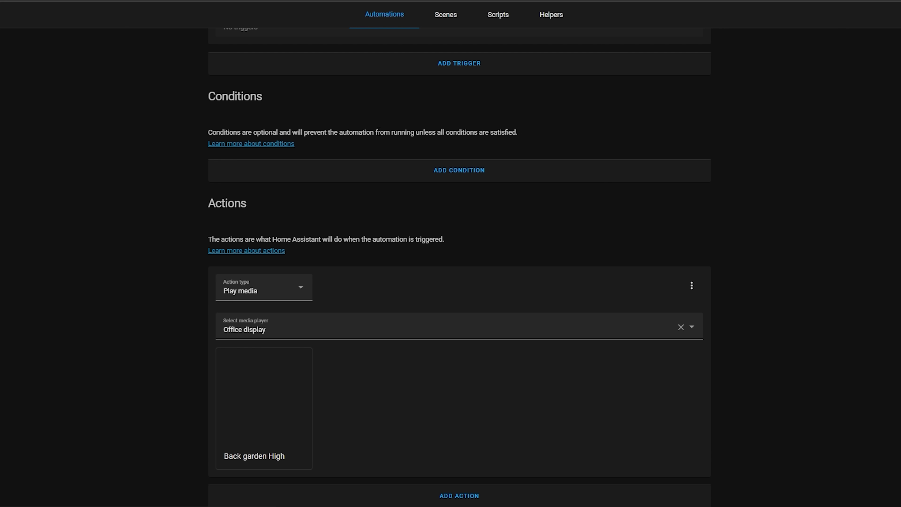